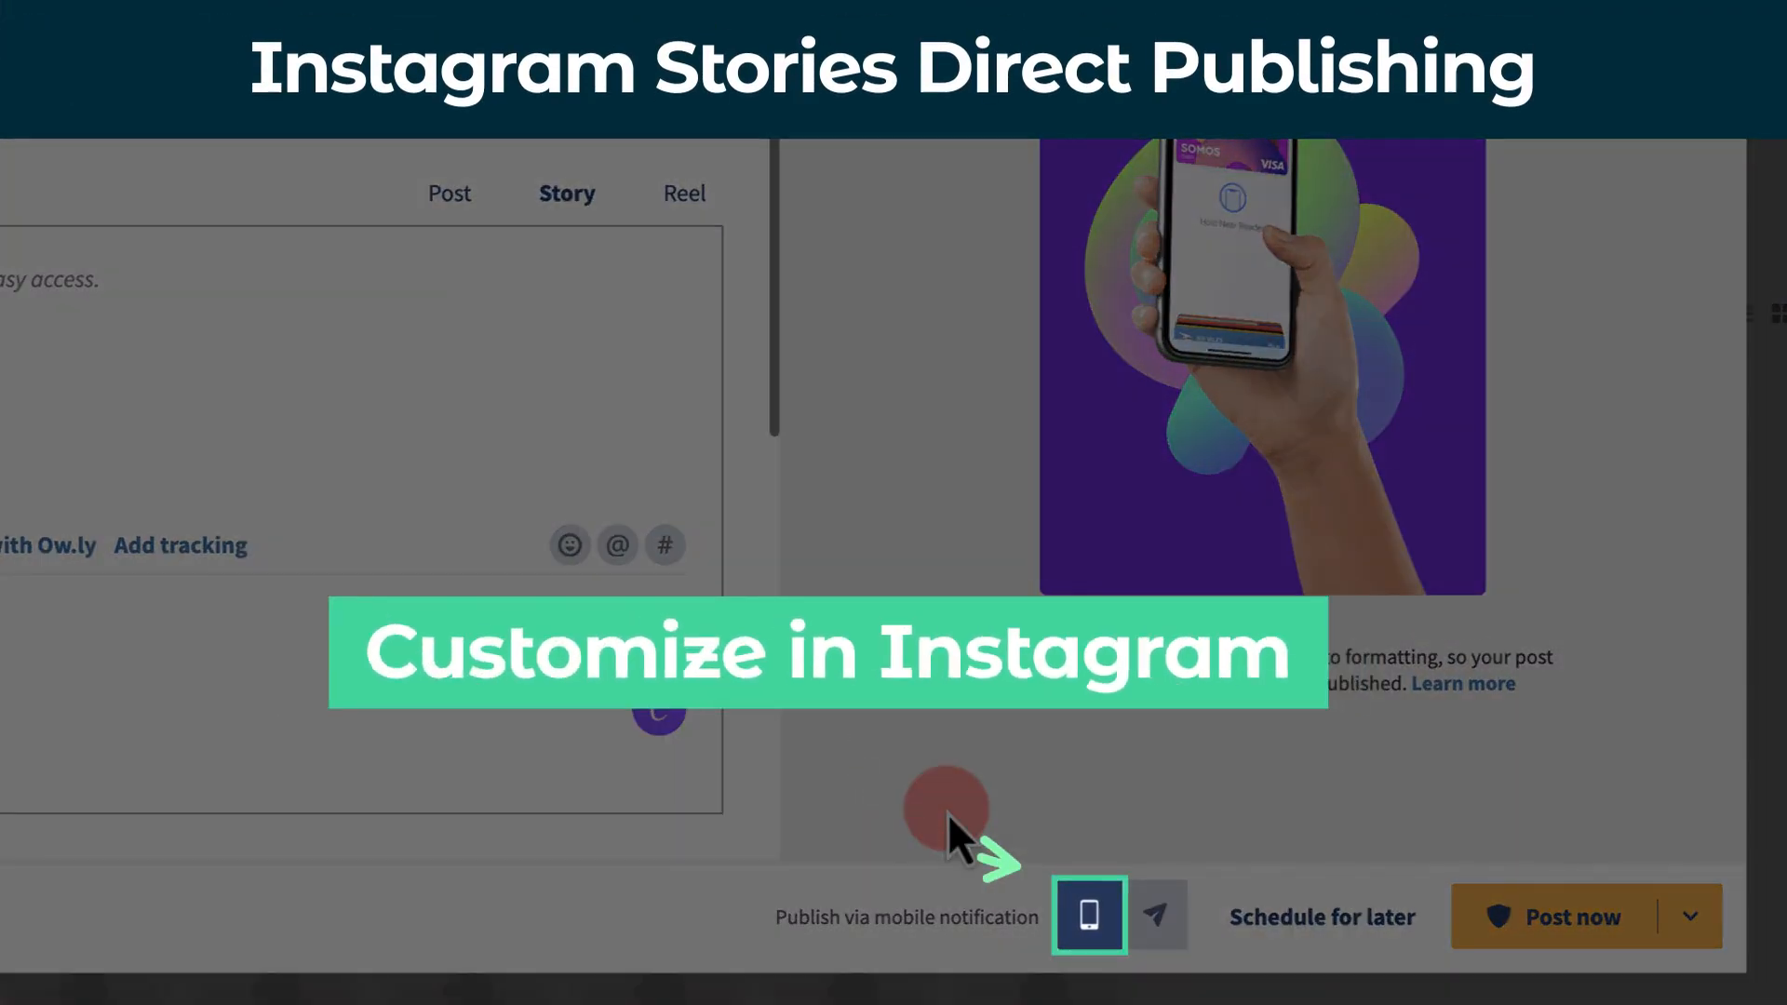
# Choose publishing the Instagram story via mobile notification.
pyautogui.click(1154, 916)
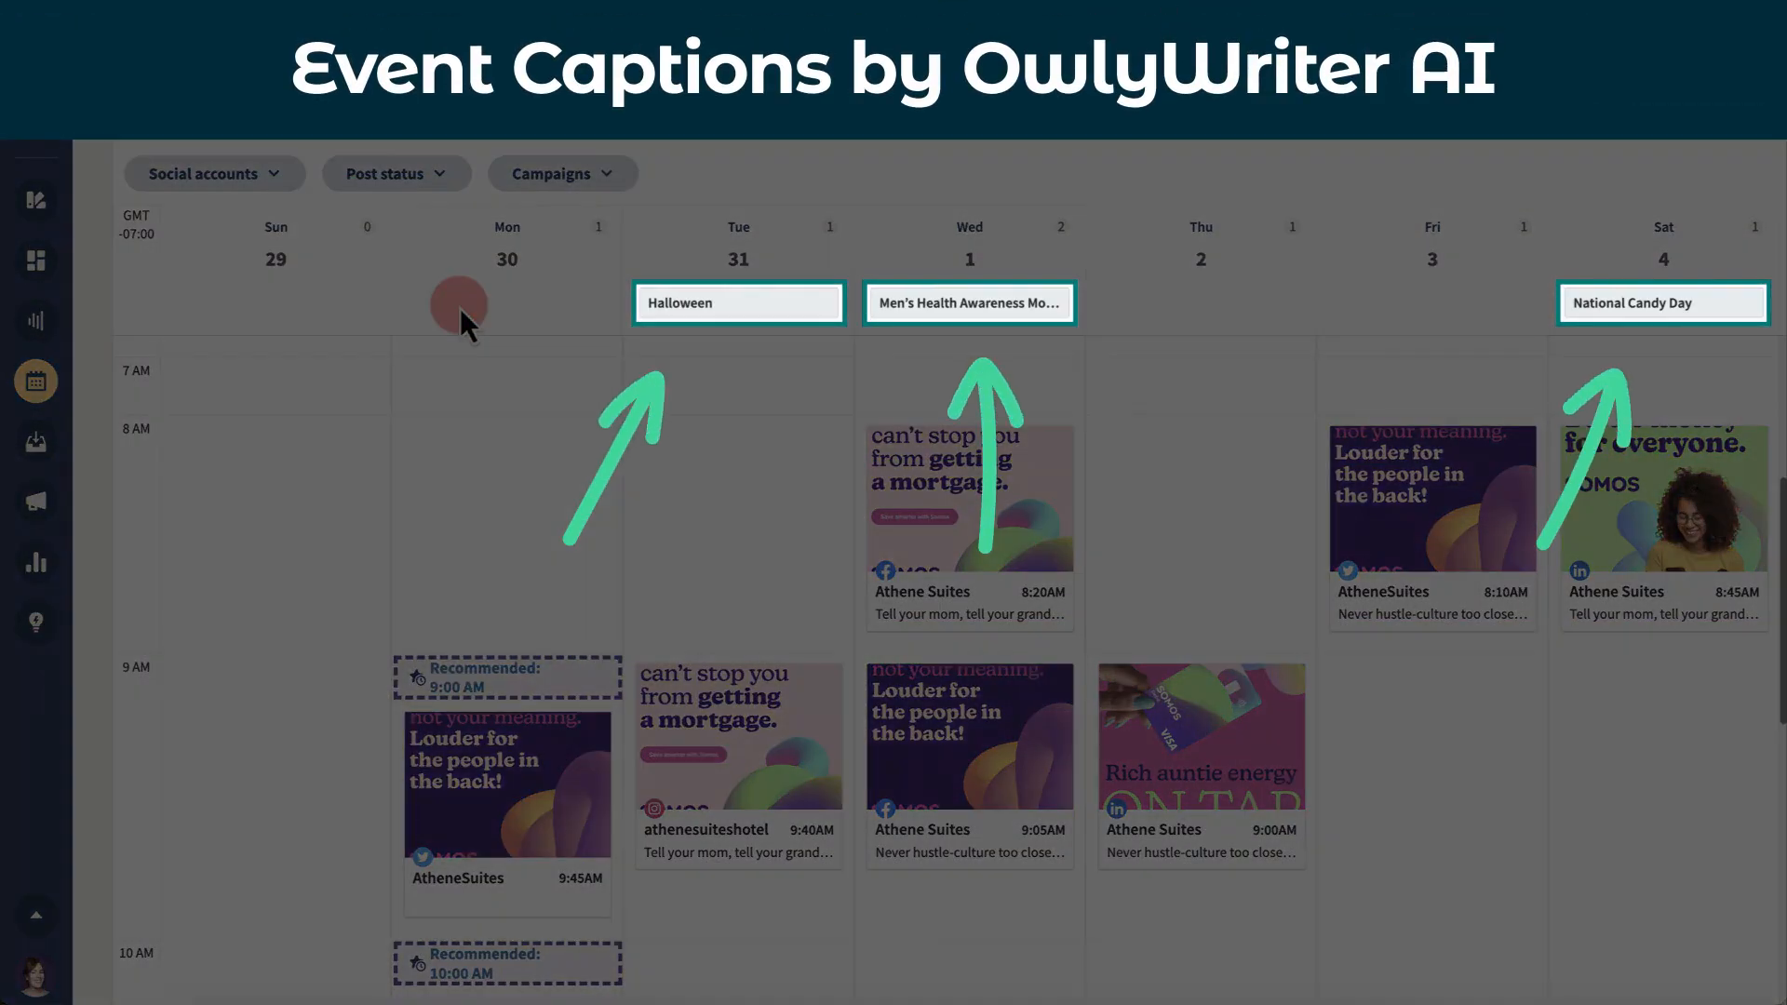
pyautogui.moveTo(694, 307)
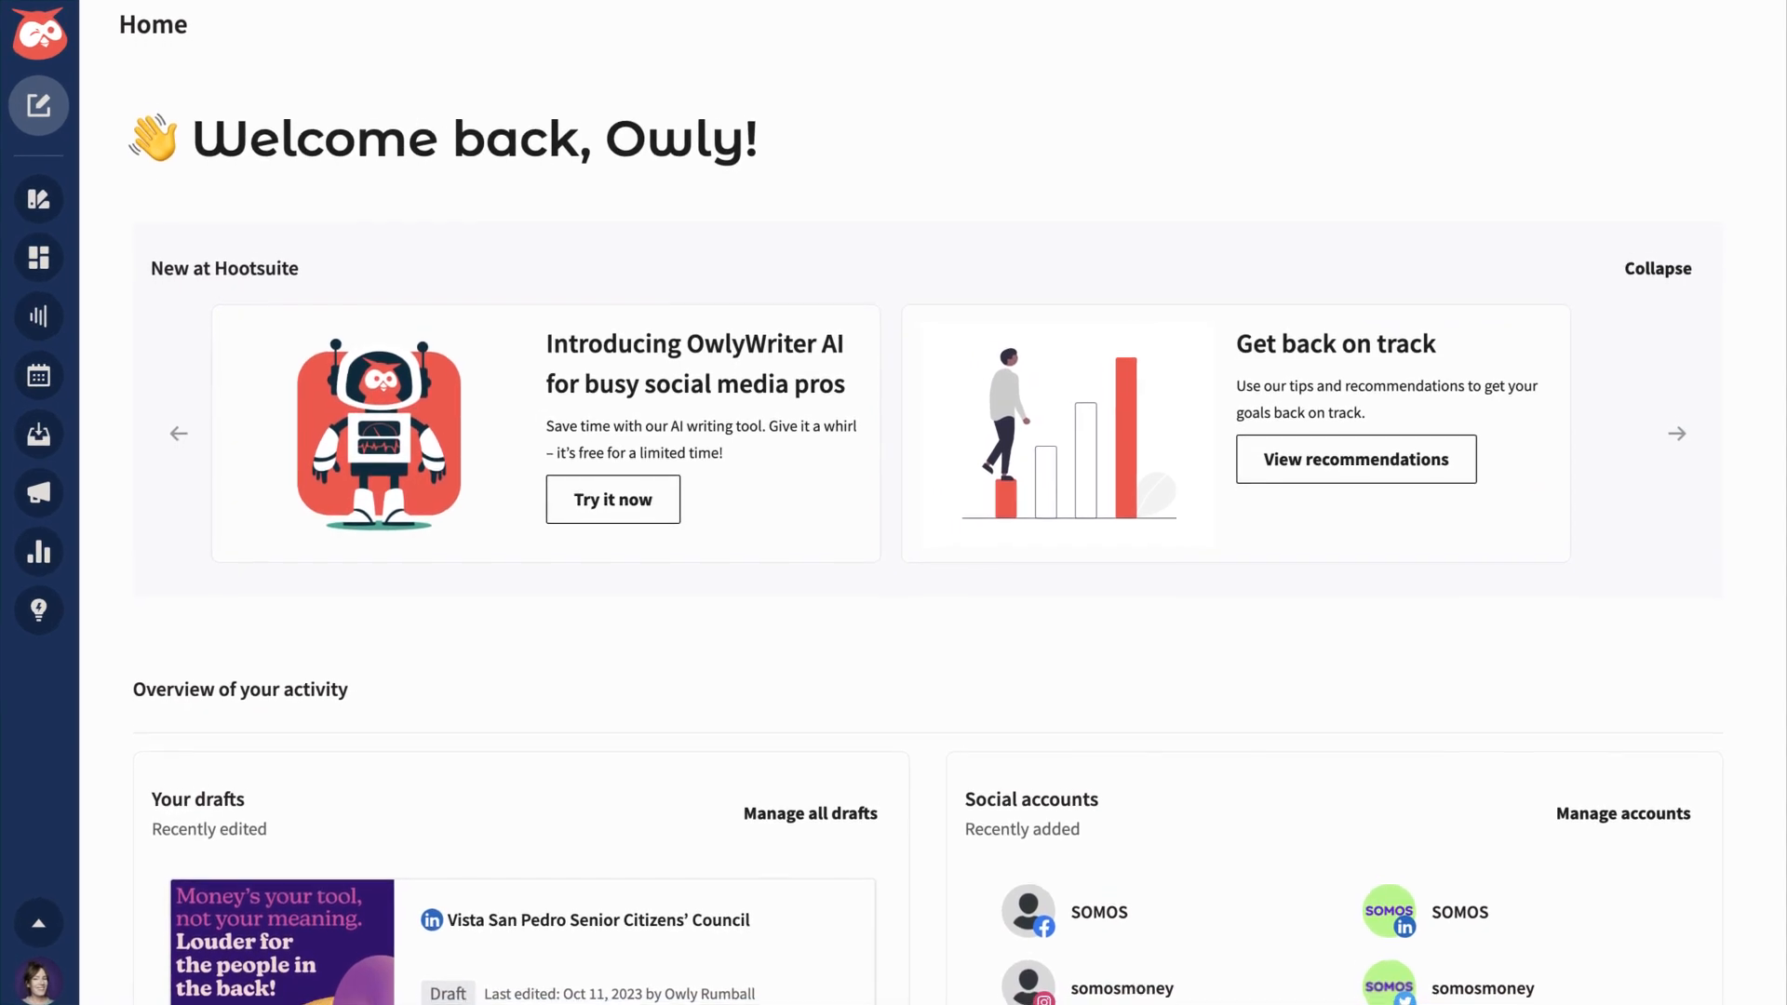
# Scroll the home dashboard to review recent drafts and connected social accounts.
pyautogui.scroll(-3)
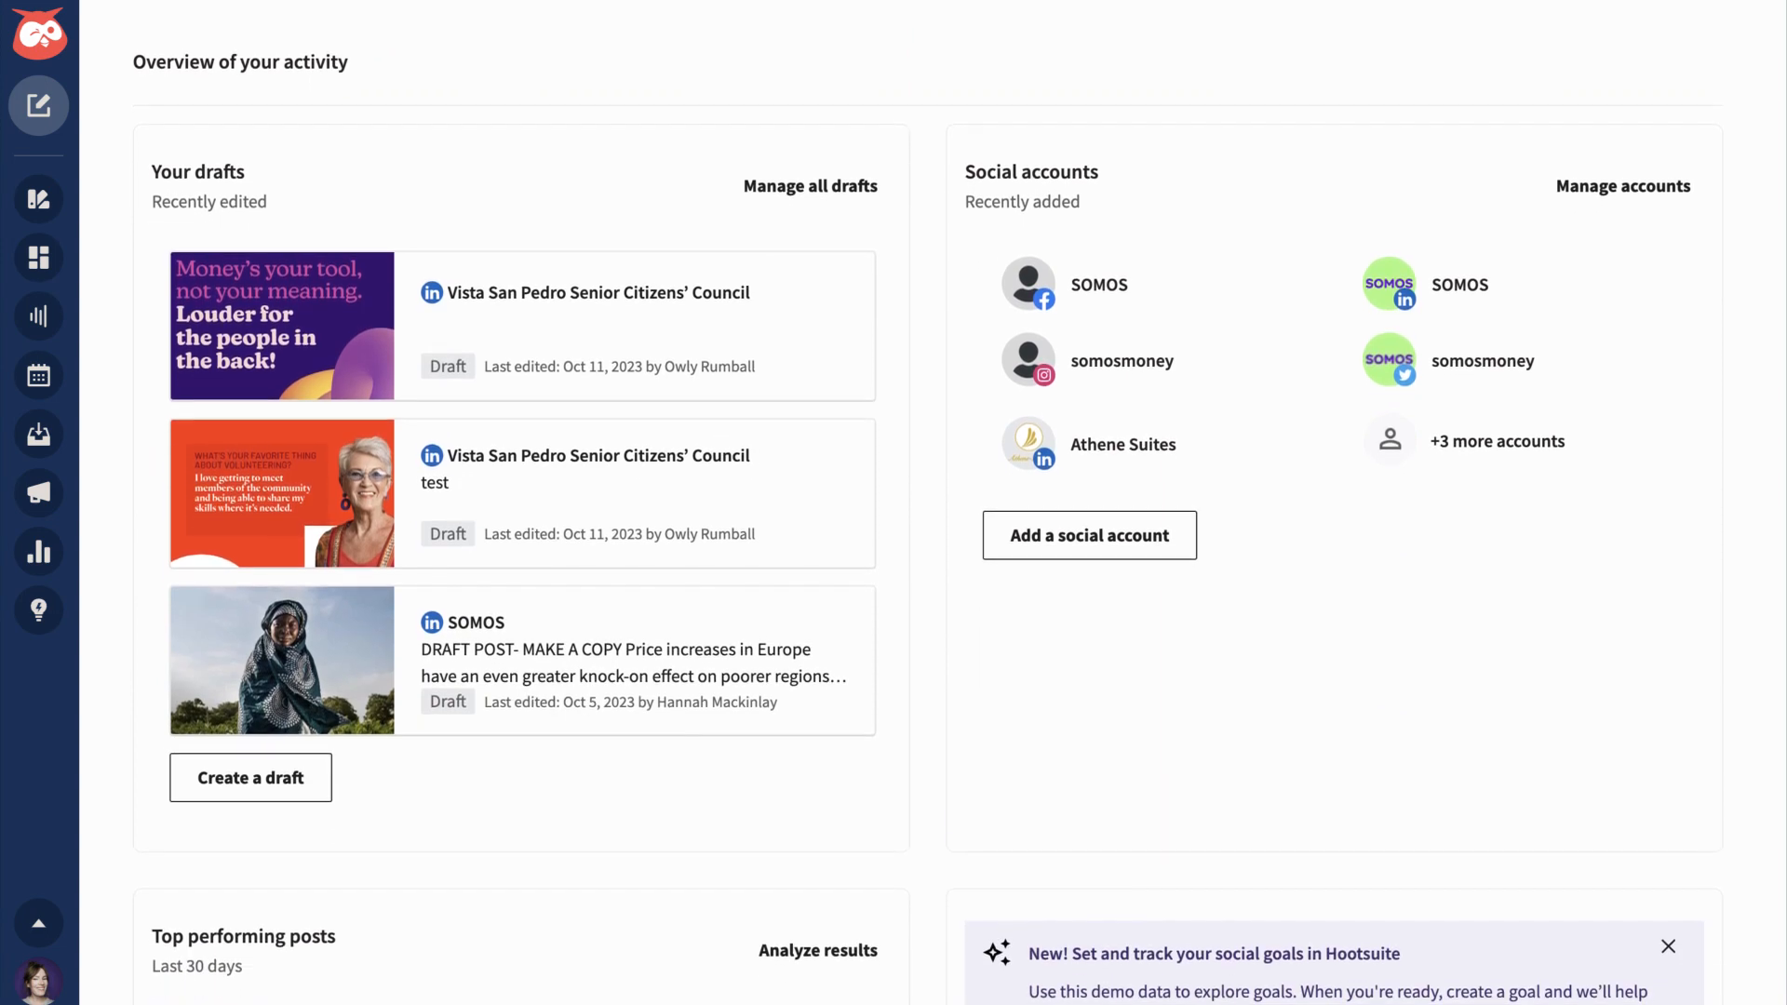
pyautogui.scroll(-3)
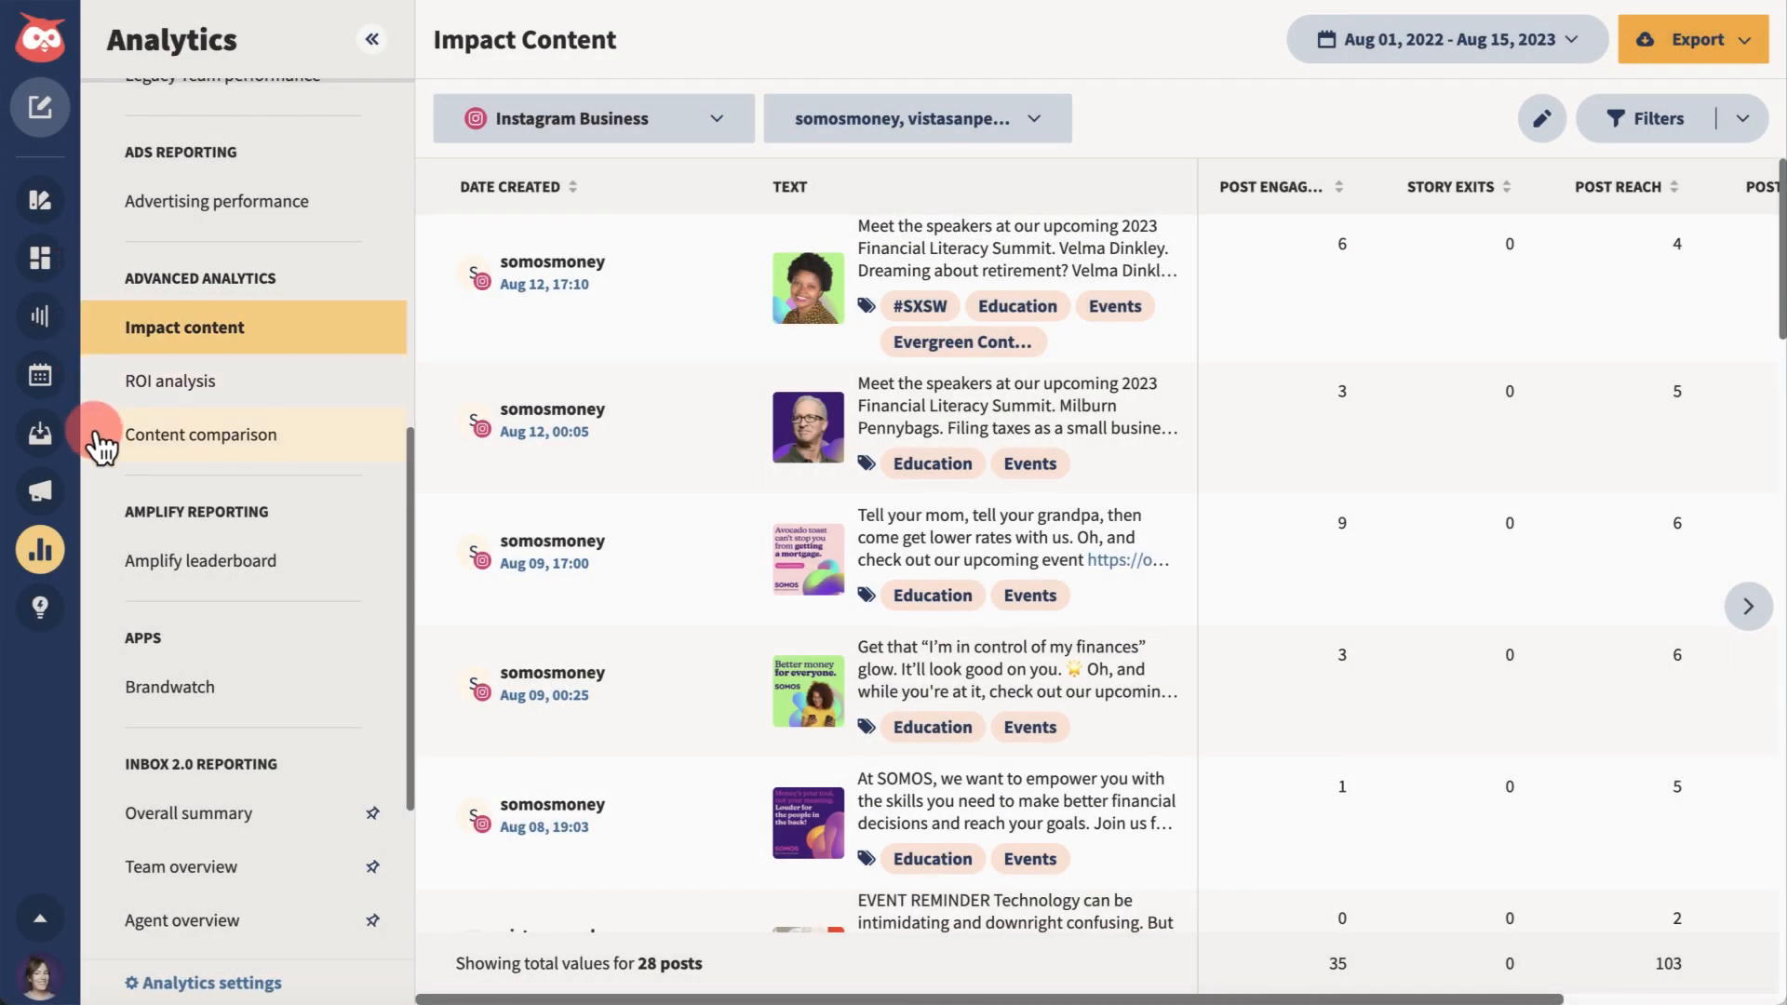
# Select the Content comparison report under Advanced Analytics in the sidebar.
pyautogui.click(204, 434)
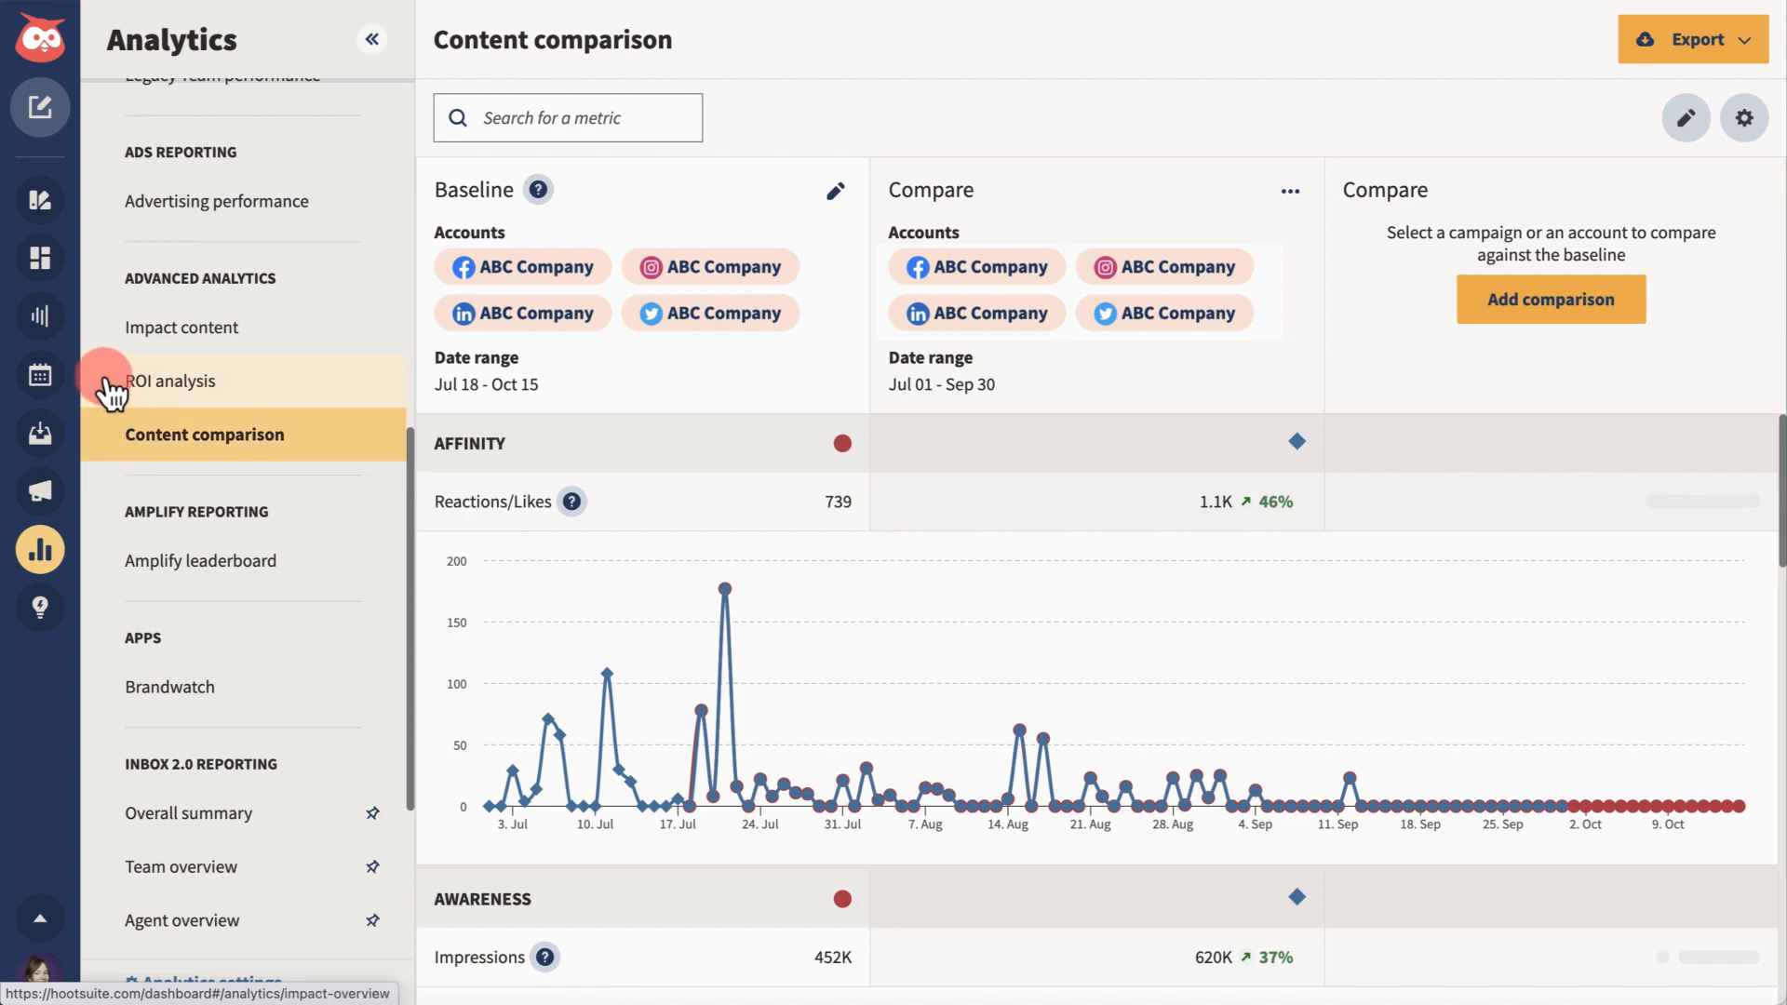
pyautogui.click(172, 380)
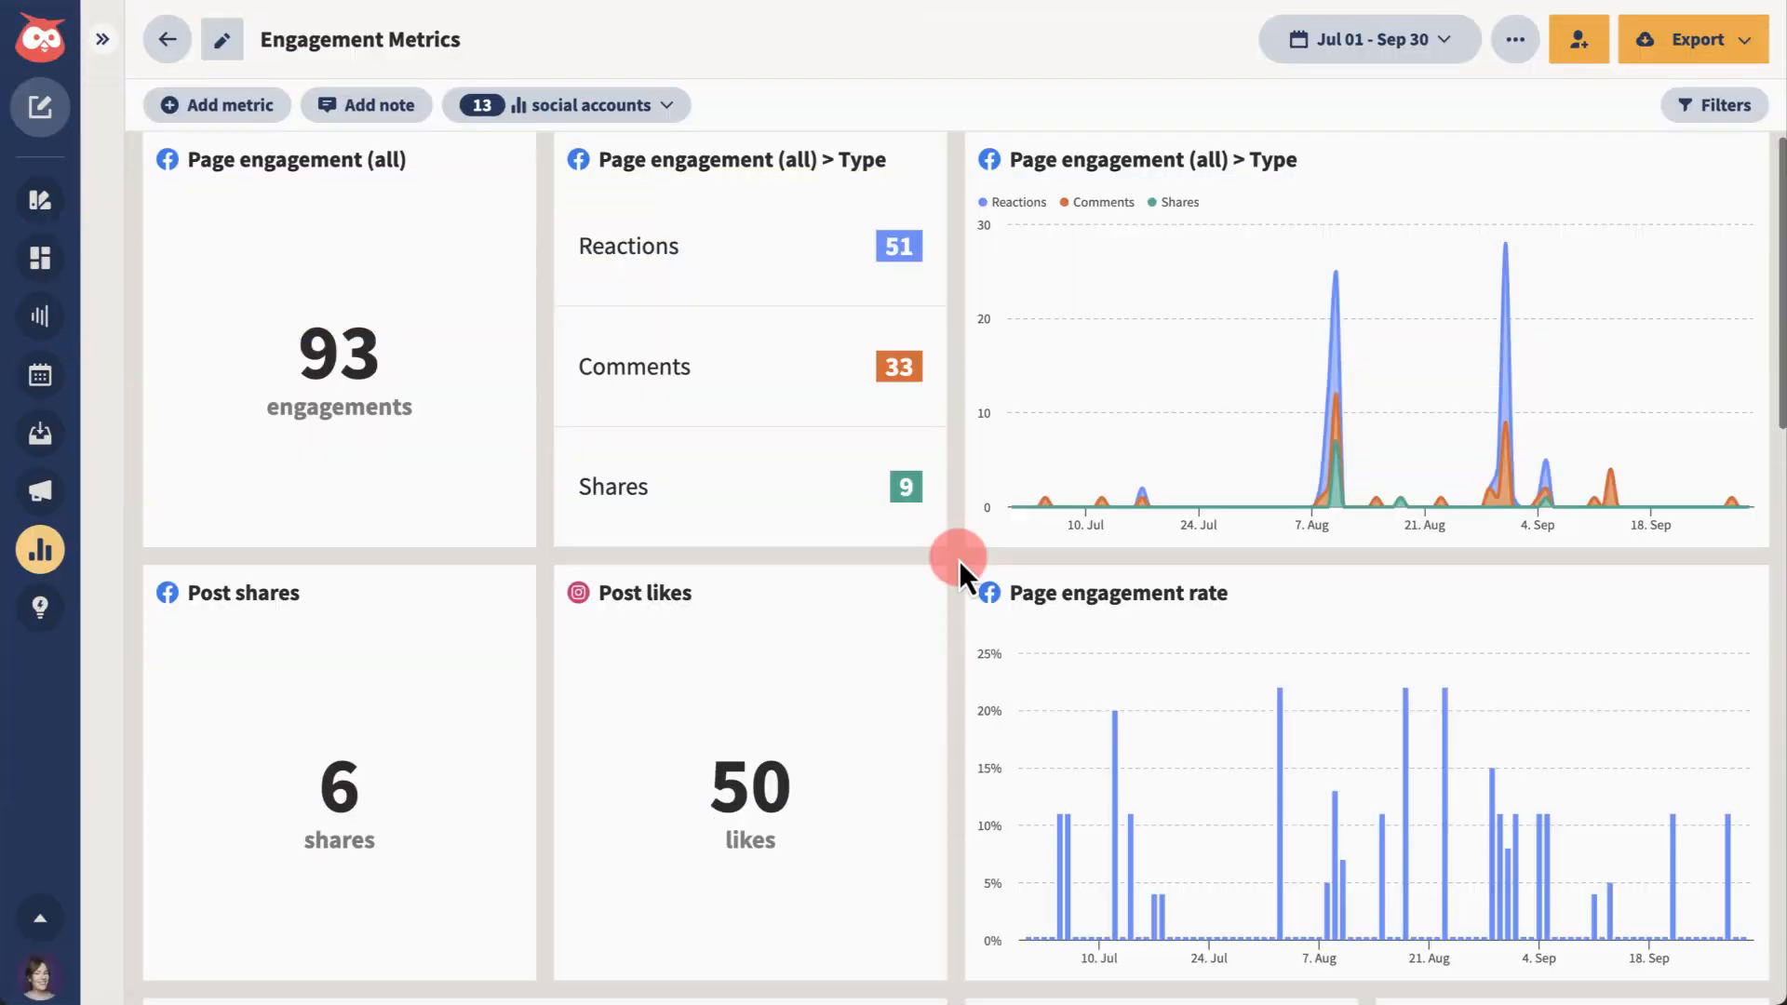
# Add the Followers metric to the Post likes tile's data so both metrics show together.
pyautogui.click(918, 592)
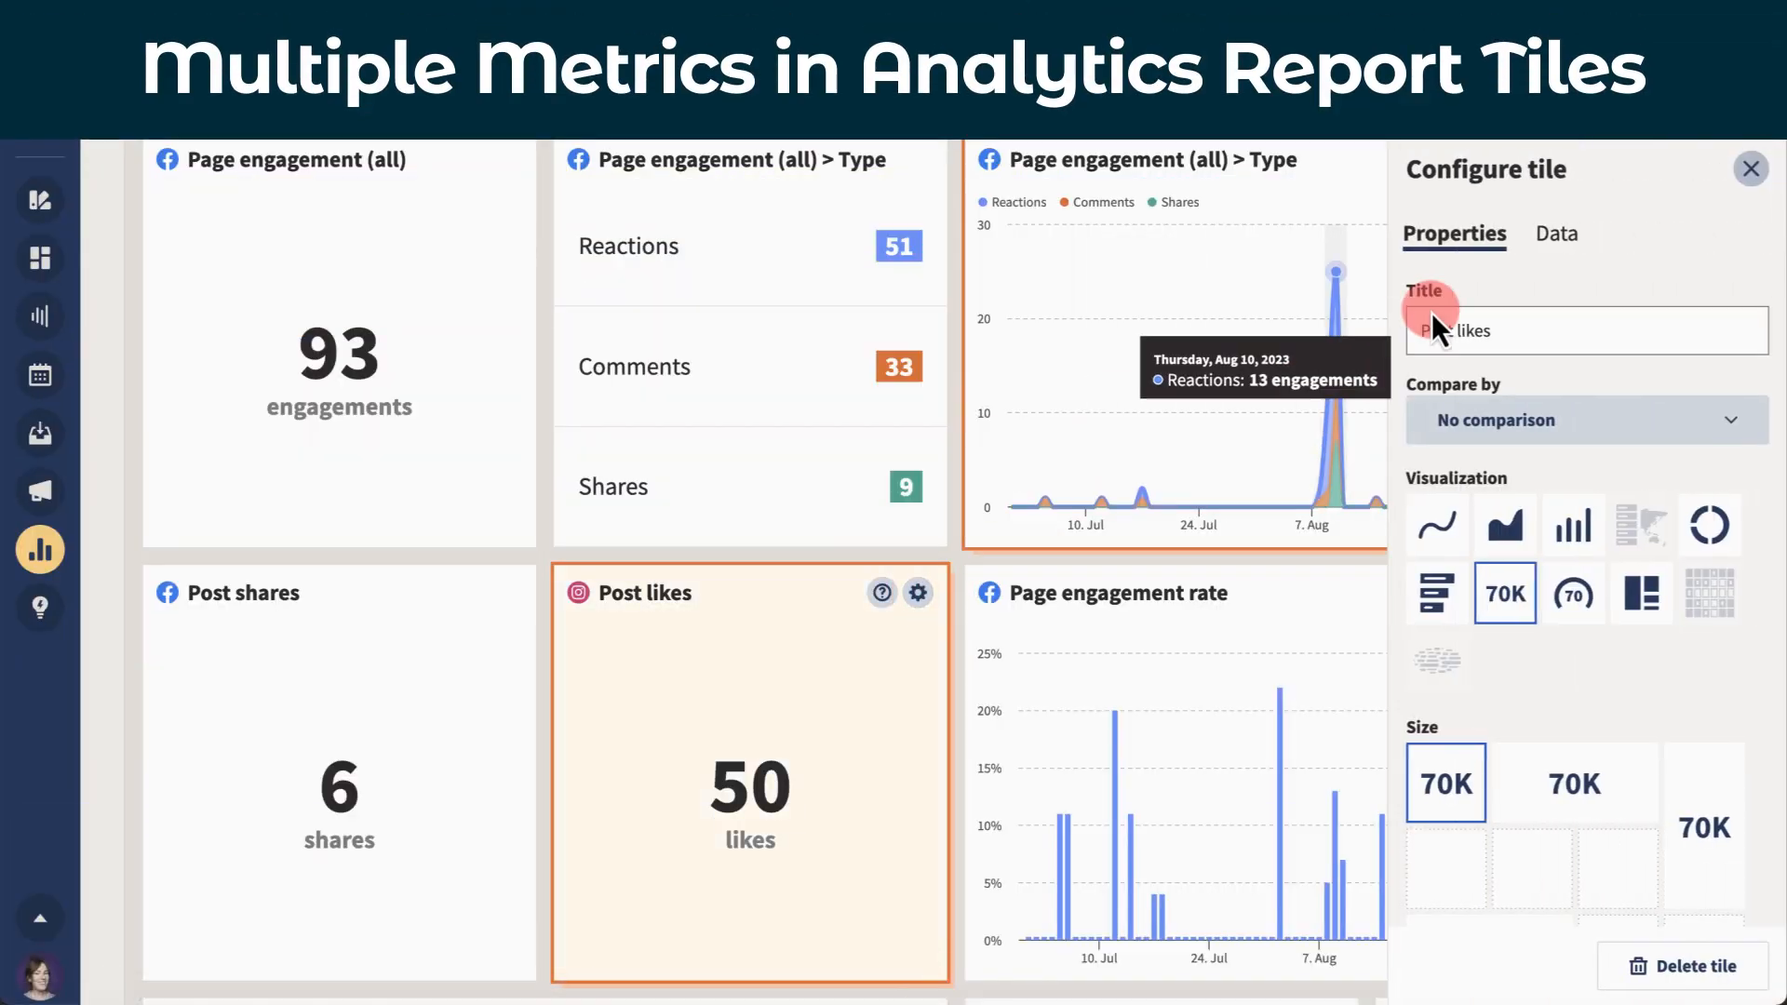
pyautogui.click(1553, 234)
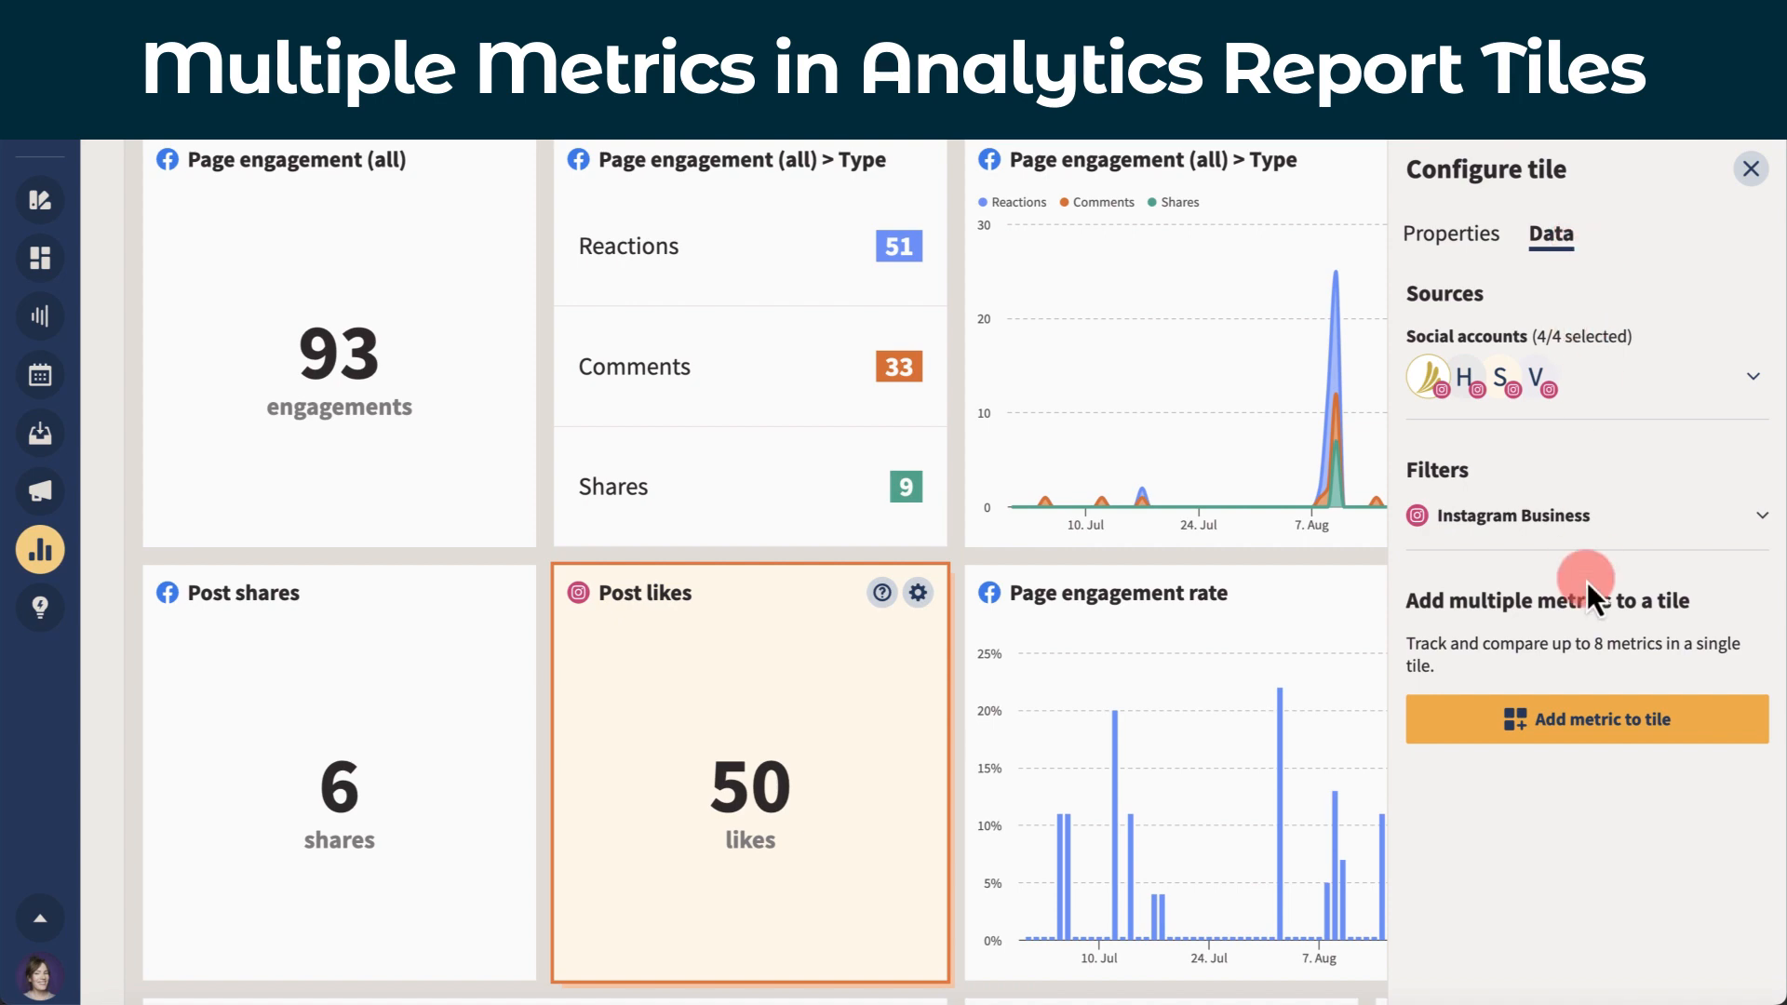
pyautogui.click(1586, 718)
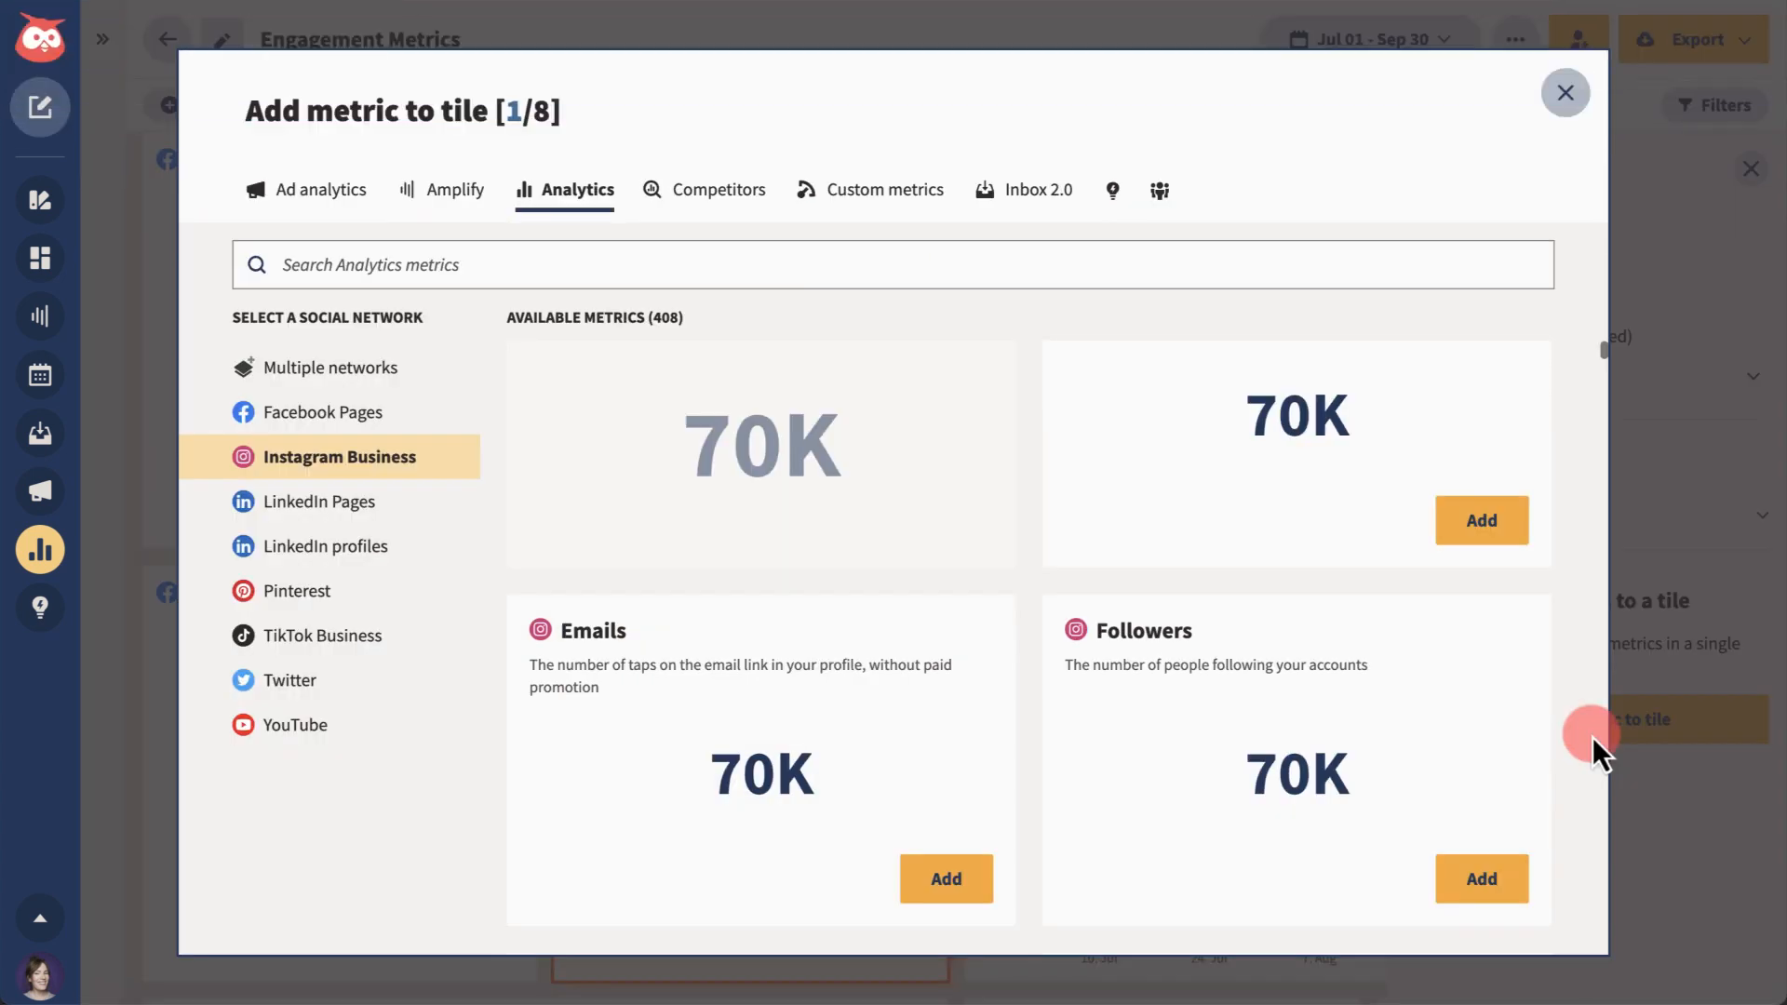
pyautogui.click(1480, 879)
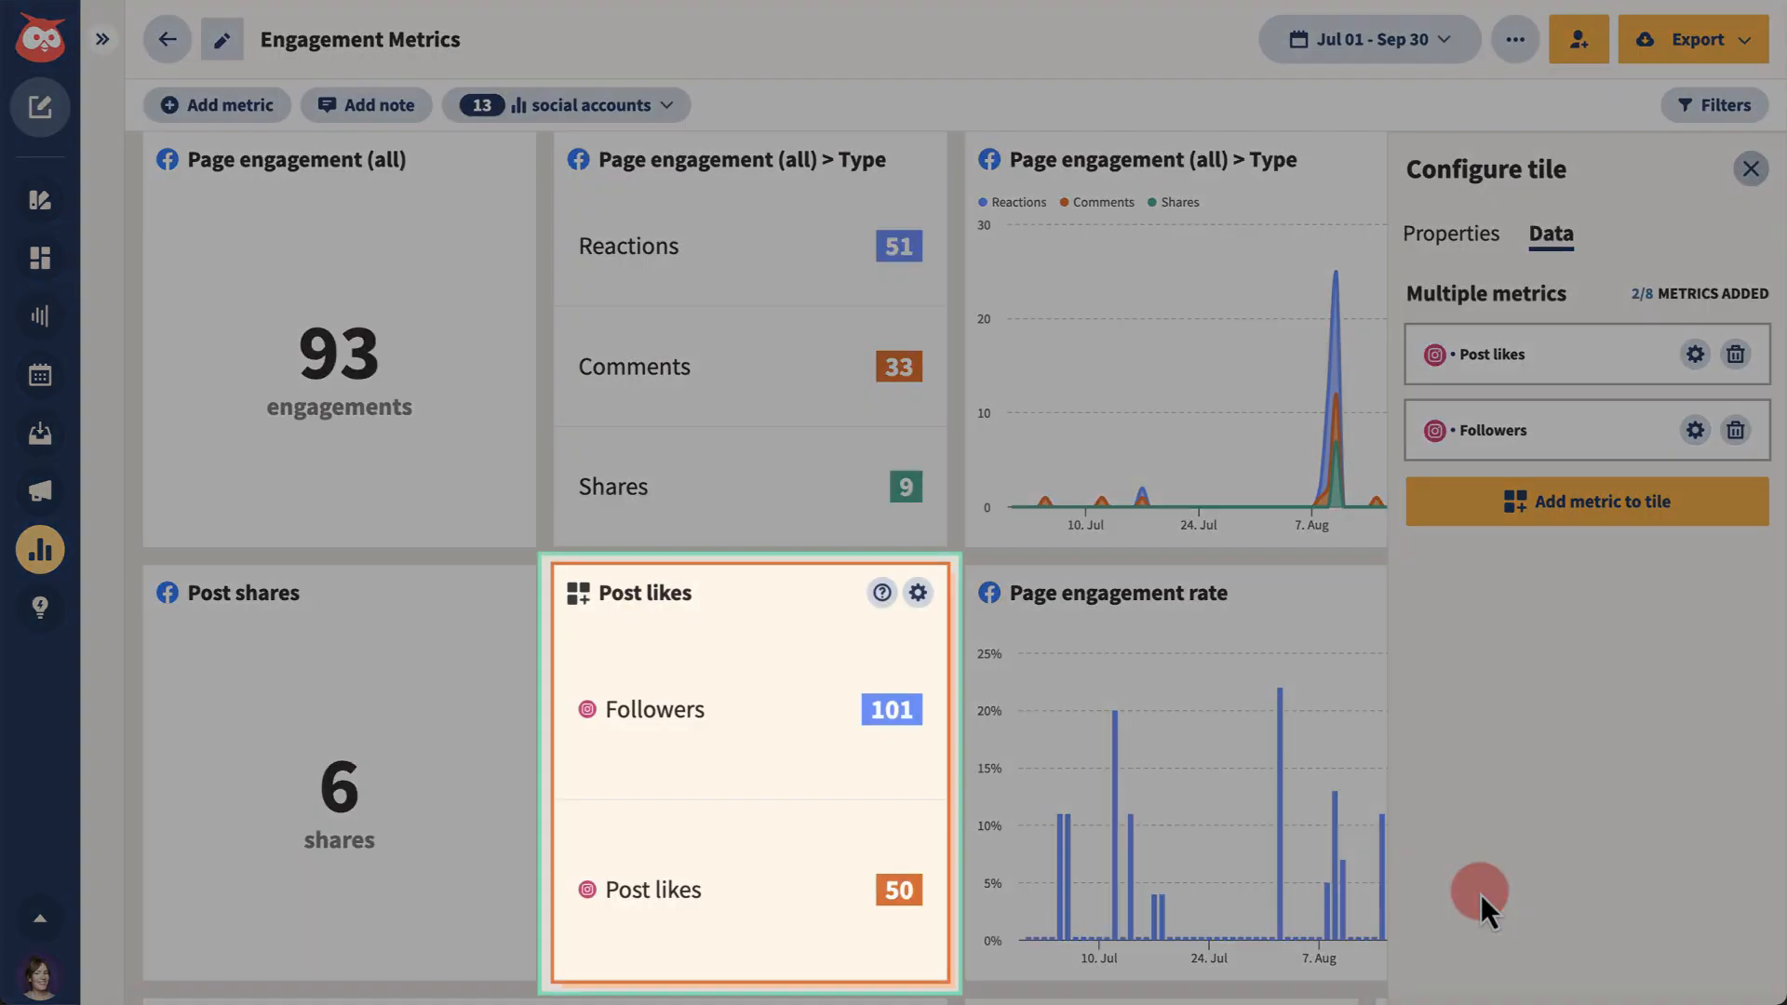